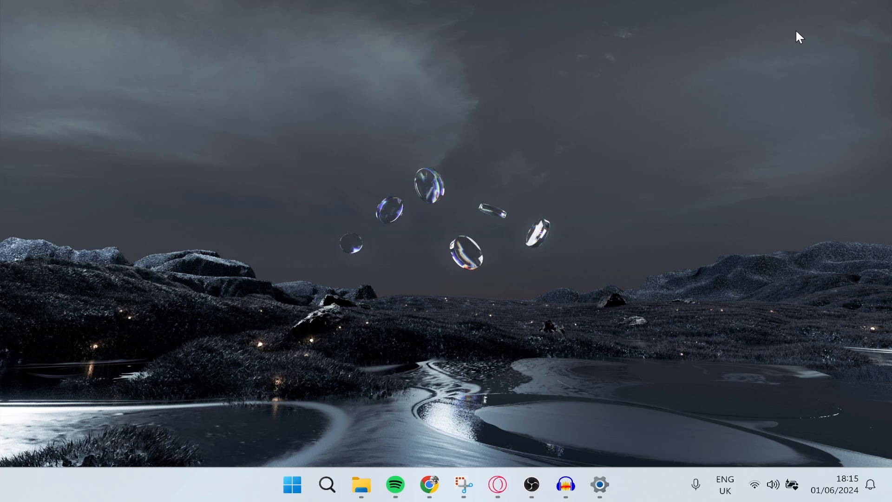
Launch Google Chrome from the taskbar to the Google home page
left_click(429, 486)
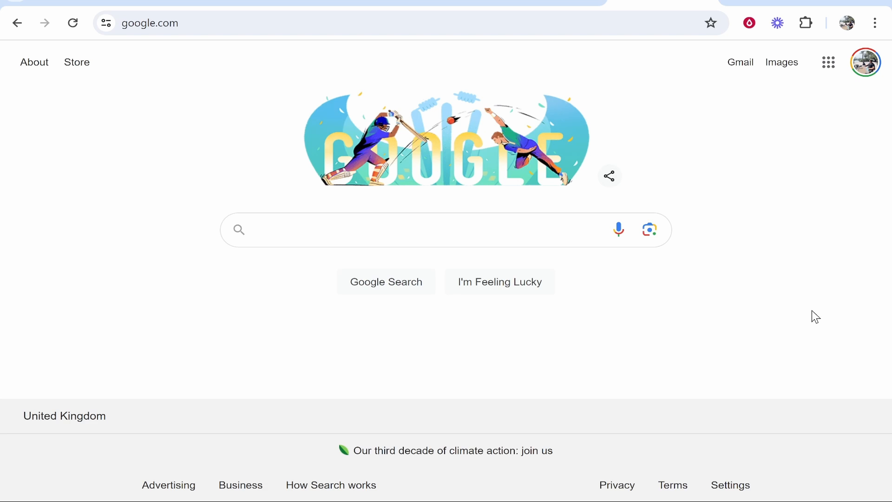
mouse_move(618, 313)
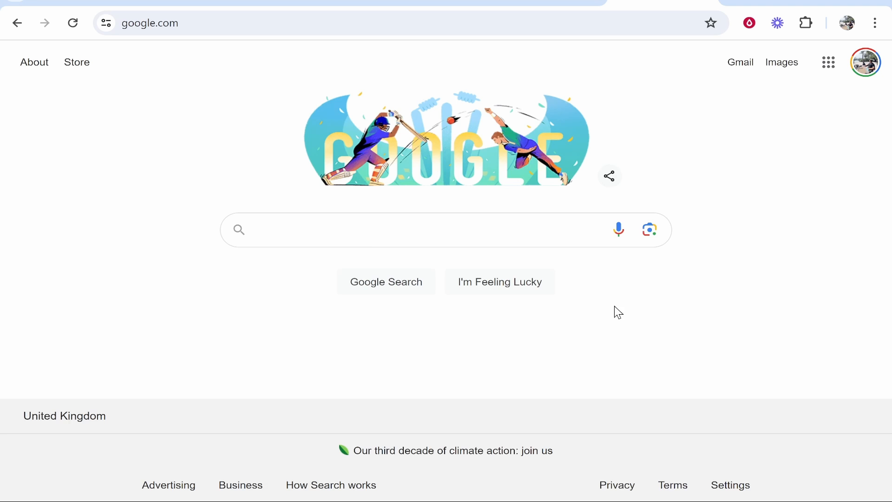
mouse_move(400, 258)
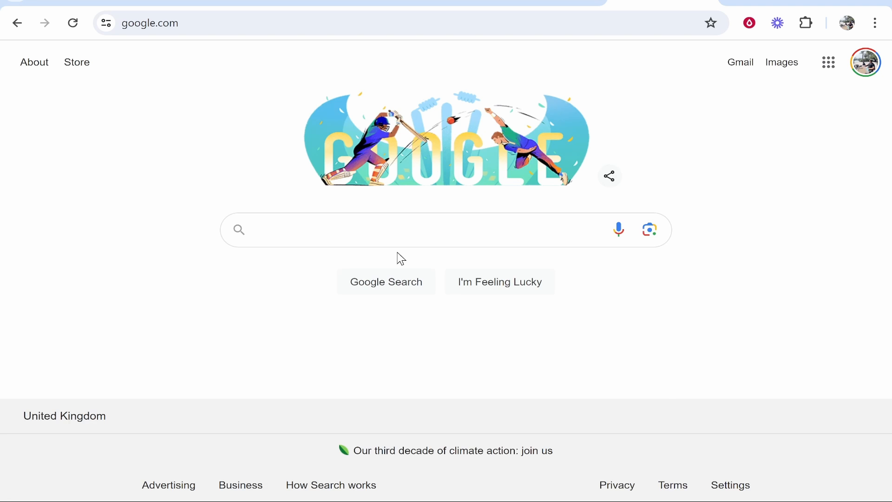
Search Google for 'capcut' and go to the official capcut.com site
type("capcut")
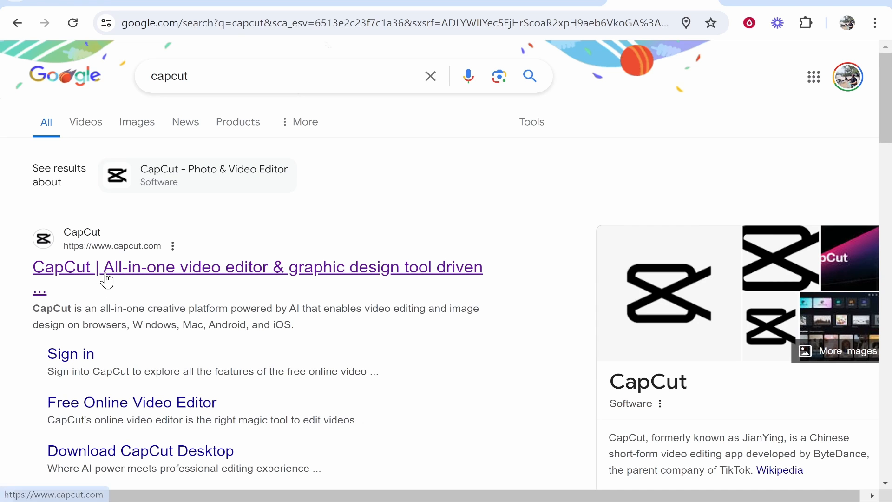
left_click(258, 267)
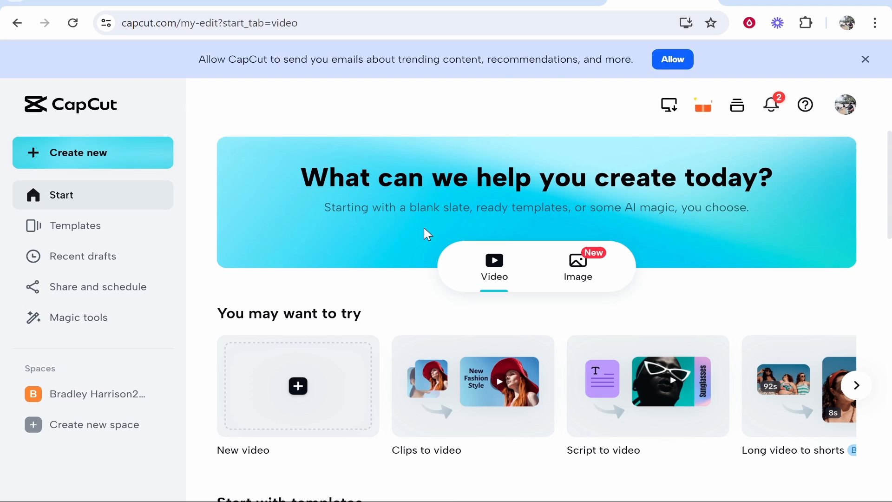
Sign out of the CapCut account and dismiss the privacy policy notice
left_click(846, 105)
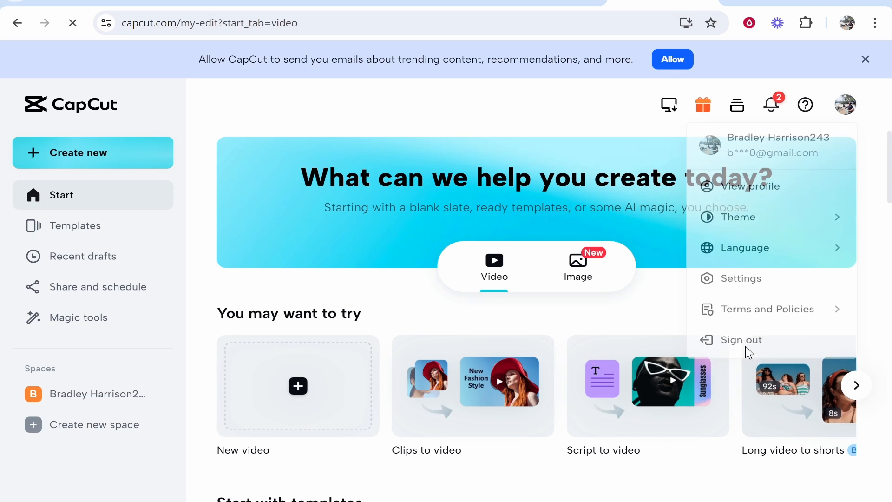
left_click(742, 340)
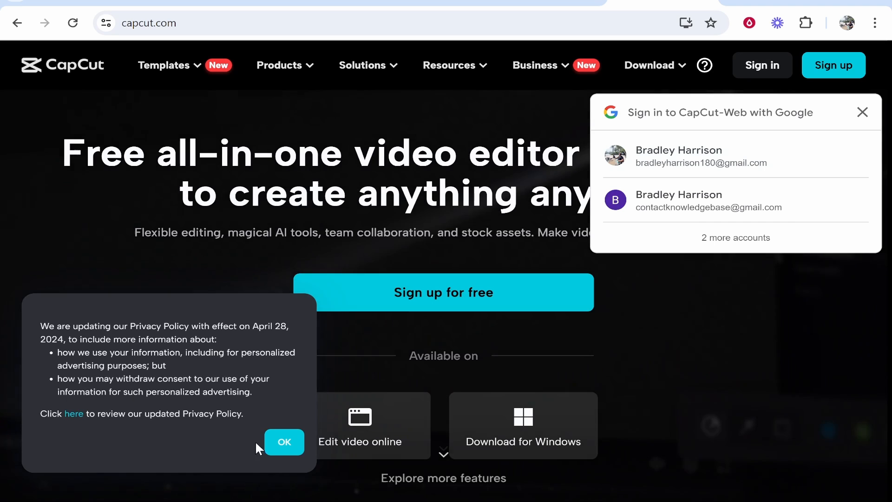
left_click(284, 443)
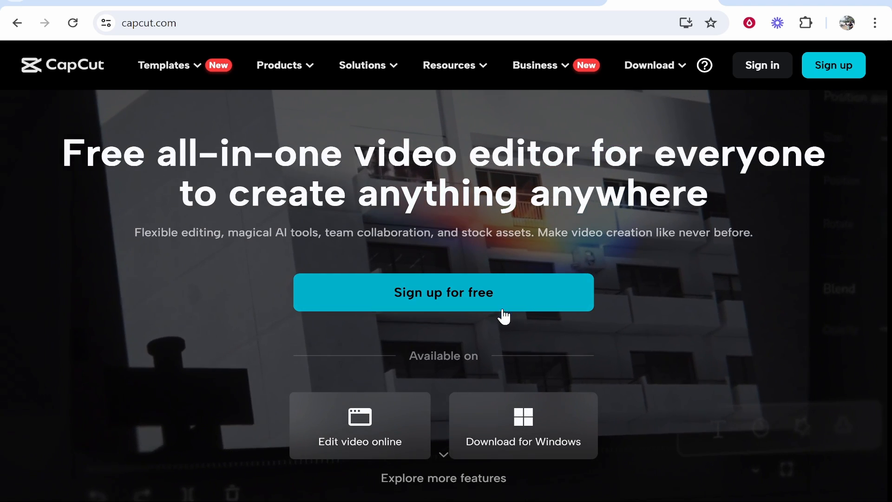
Request the CapCut desktop download for Windows from the homepage
scroll("down", 3)
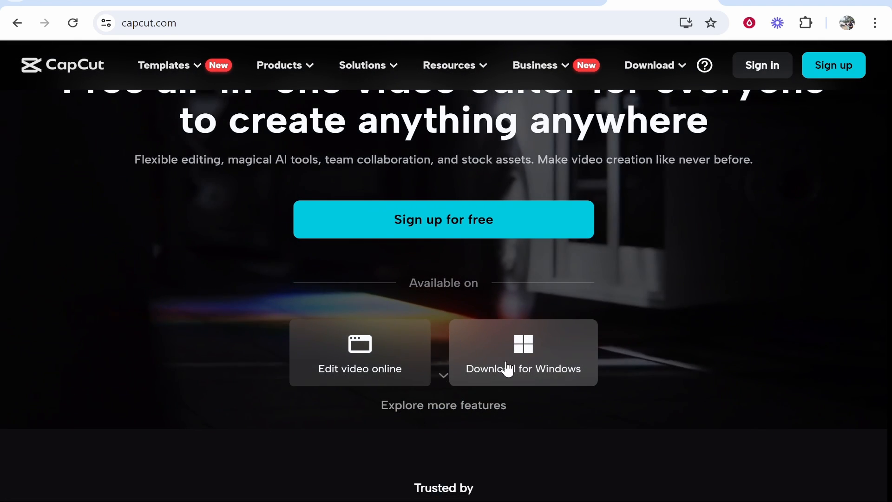
left_click(650, 65)
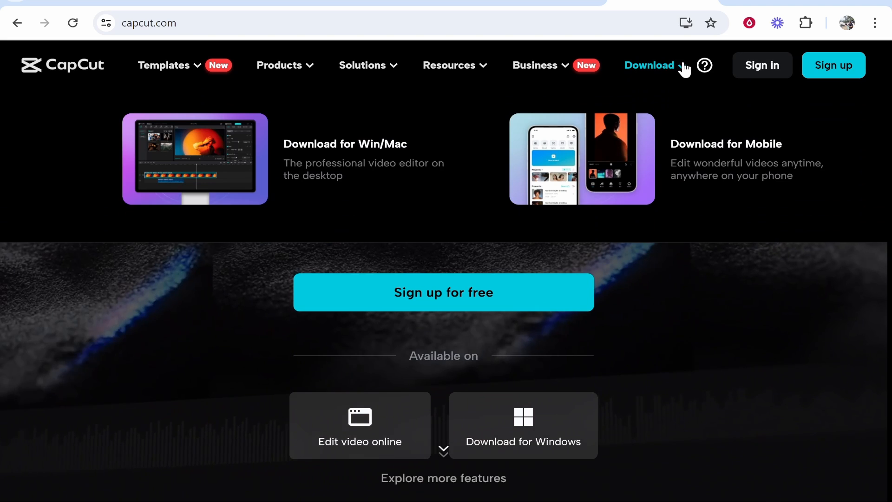
mouse_move(282, 165)
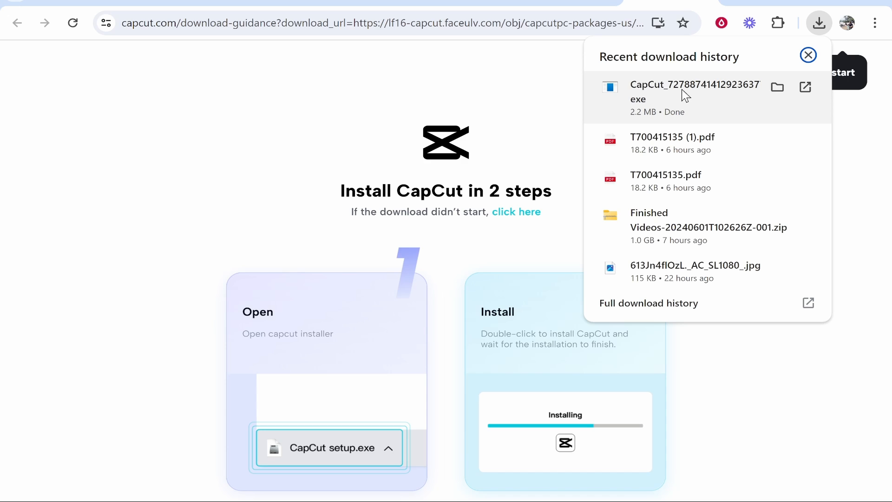
mouse_move(718, 110)
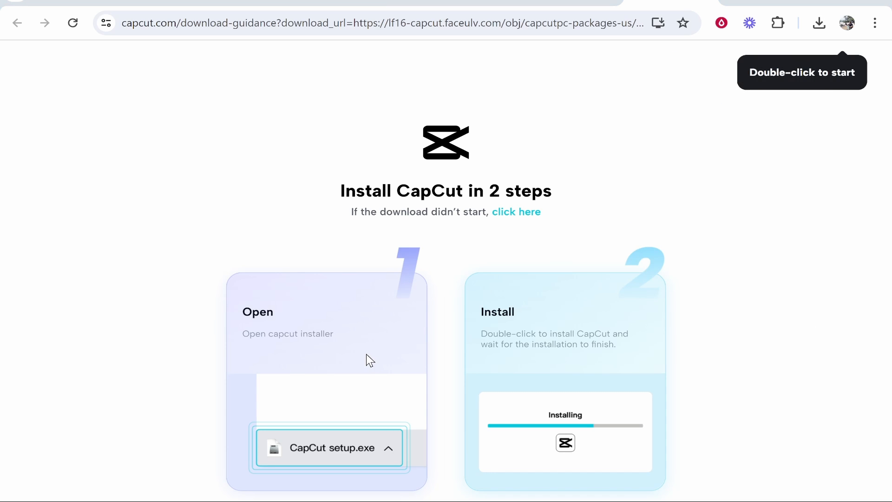
Run CapCut setup.exe, confirm the environment test, and start a new empty project
double_click(329, 448)
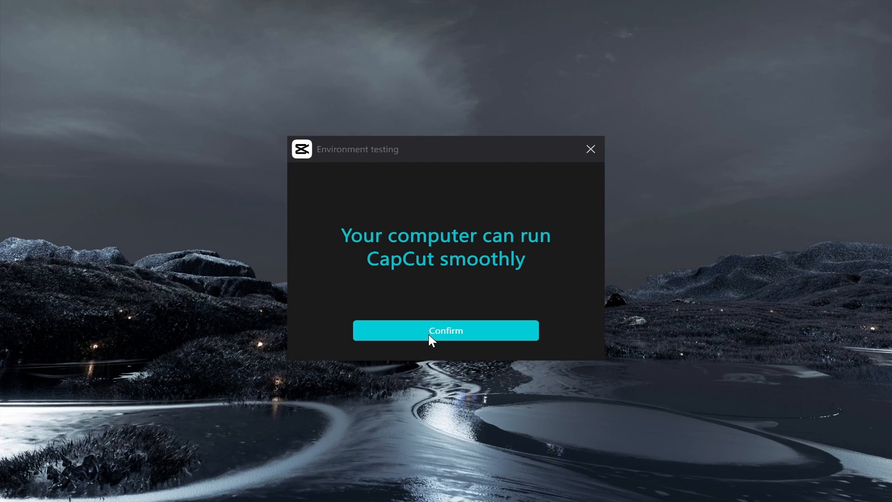
left_click(445, 330)
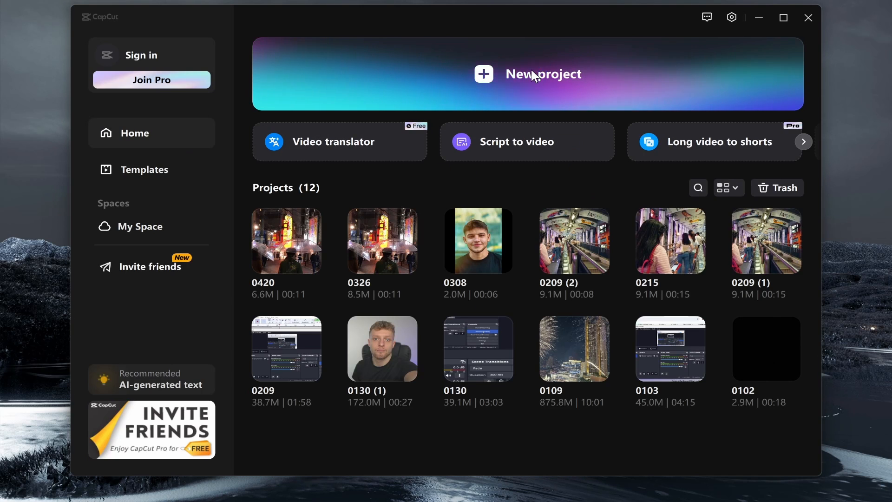
left_click(541, 74)
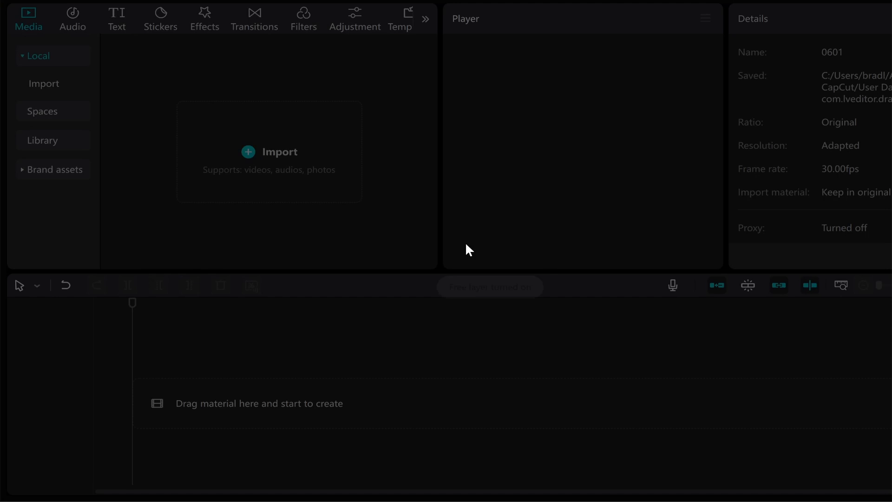